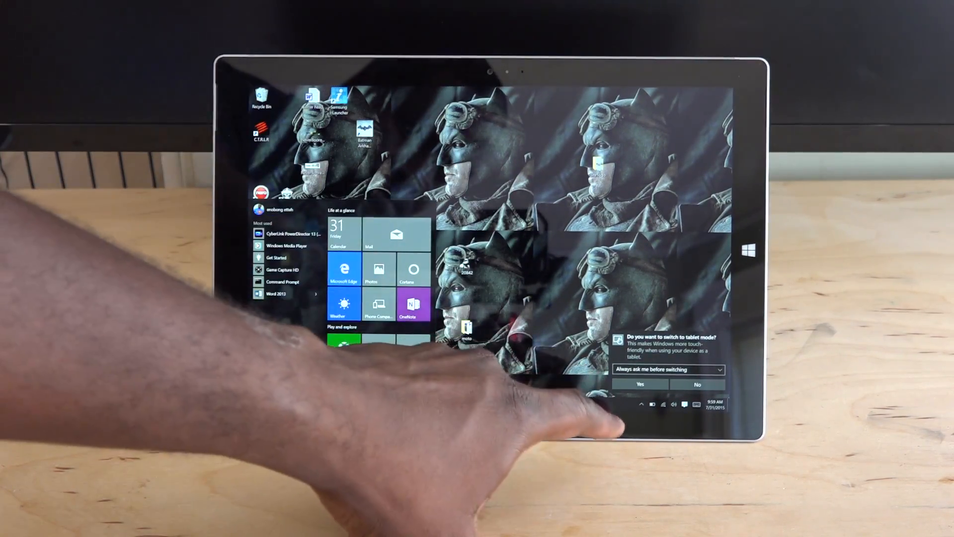
Accept the tablet mode prompt with Yes so Start fills the Surface screen.
click(639, 384)
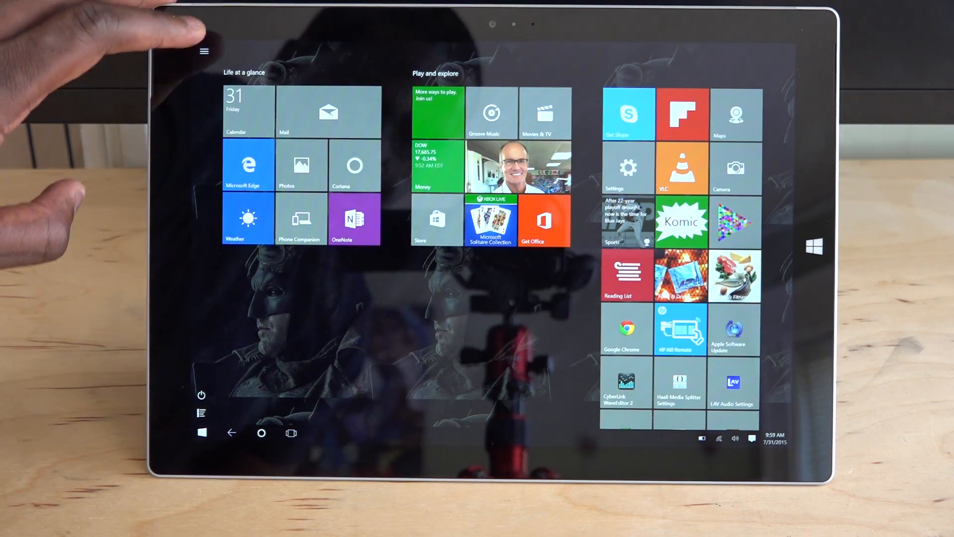
click(205, 51)
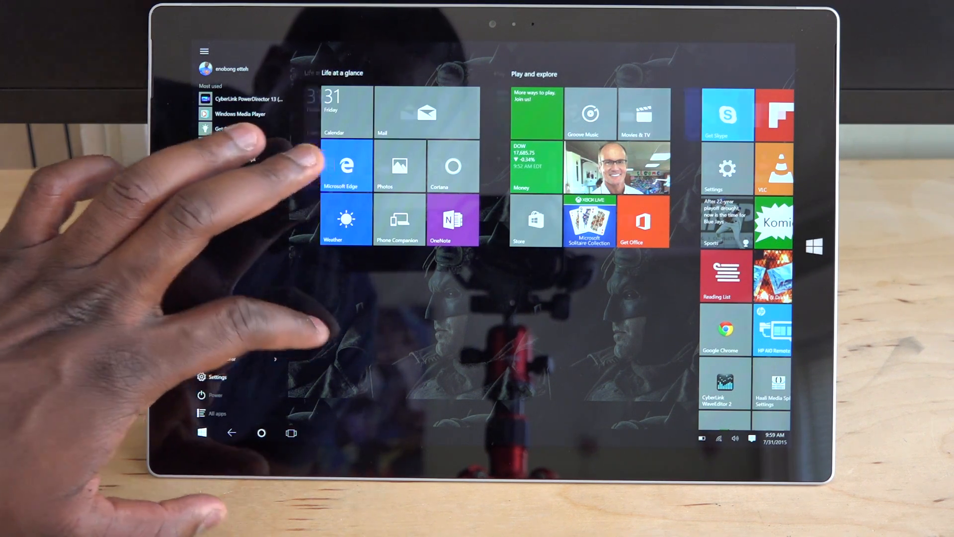
click(204, 51)
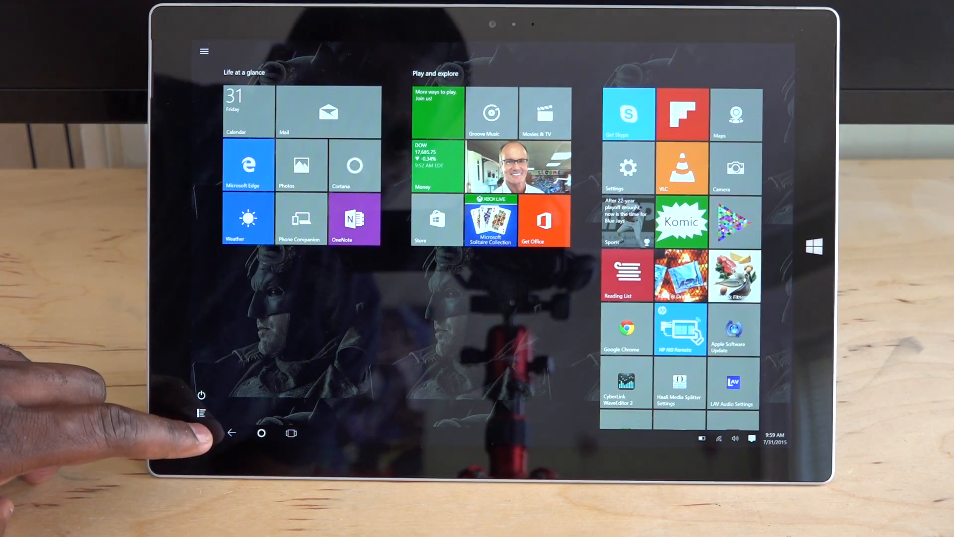
click(201, 413)
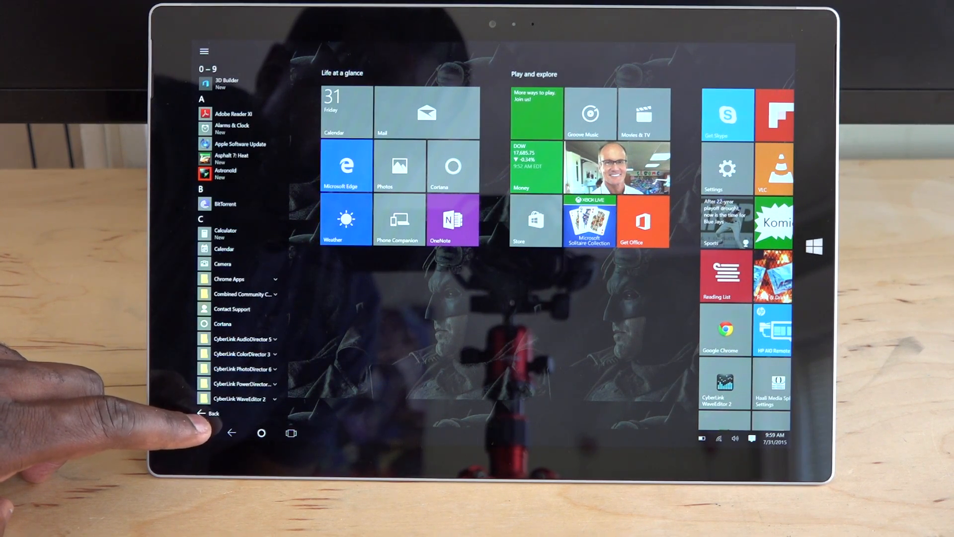
click(209, 413)
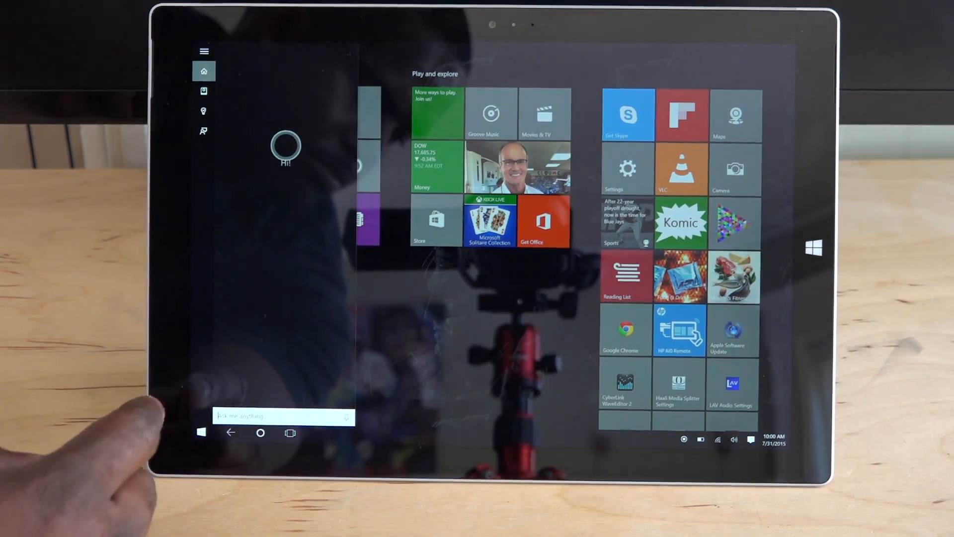
click(284, 417)
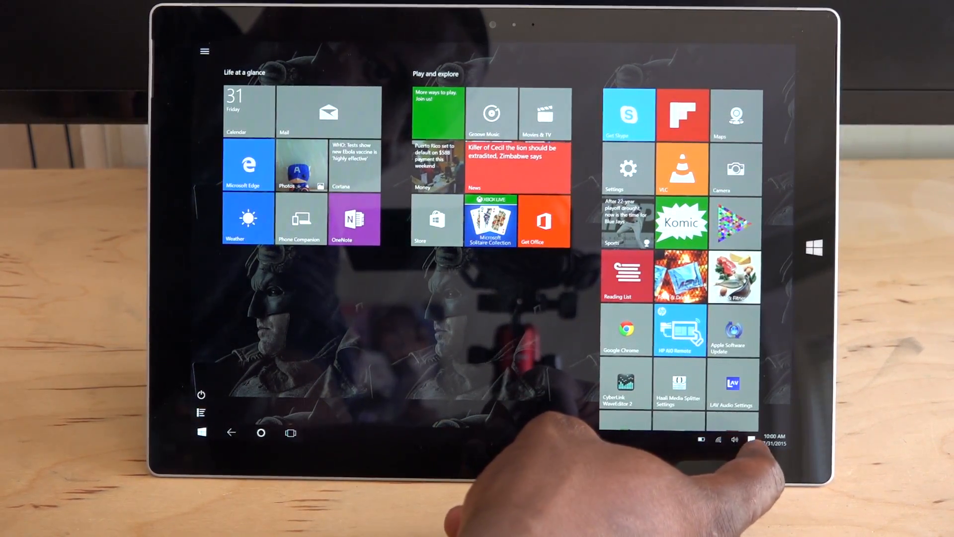
Bring up the Action Center's notifications and quick actions panel.
click(751, 437)
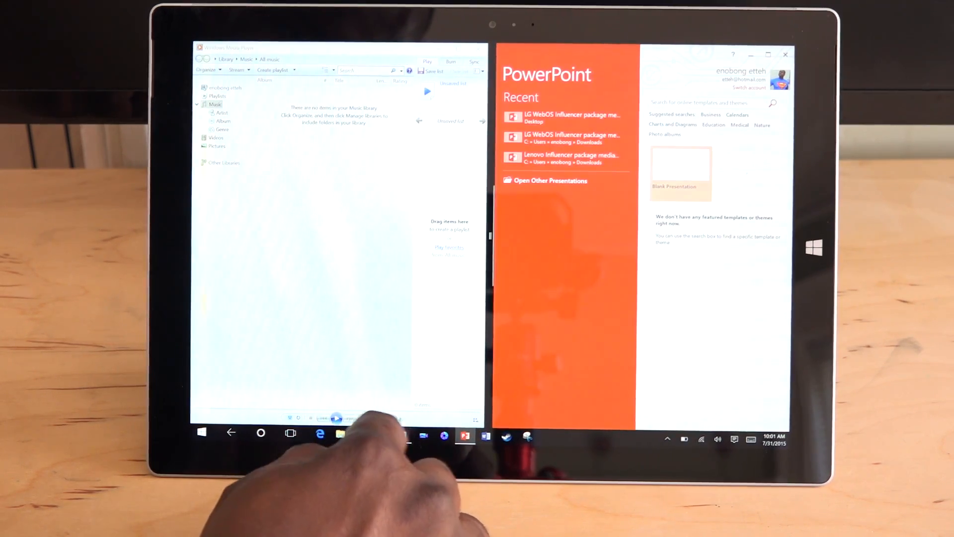
Snap File Explorer from the taskbar into the split view beside Chrome.
click(320, 436)
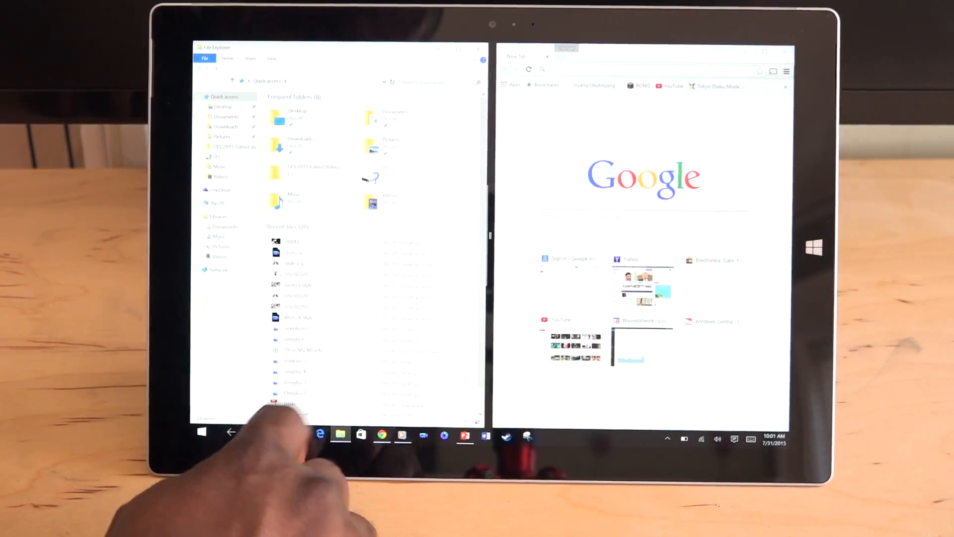
click(262, 432)
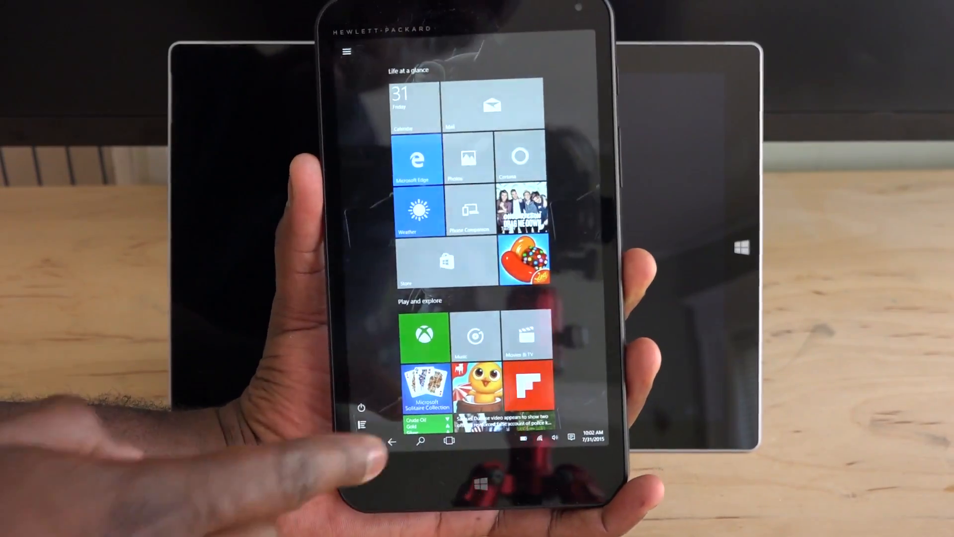
Scroll through the Surface's full-screen Start tiles with pinned taskbar icons showing.
scroll(down, 3)
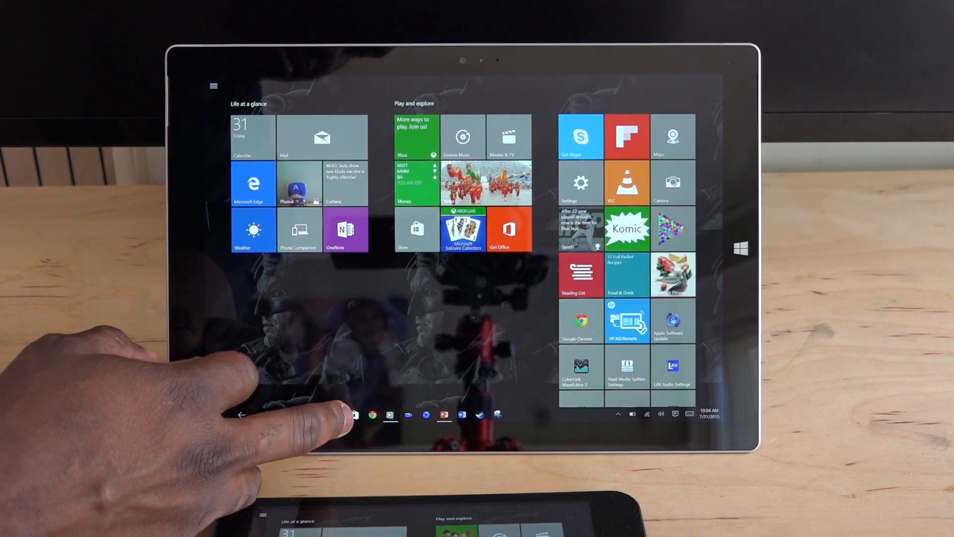
click(336, 414)
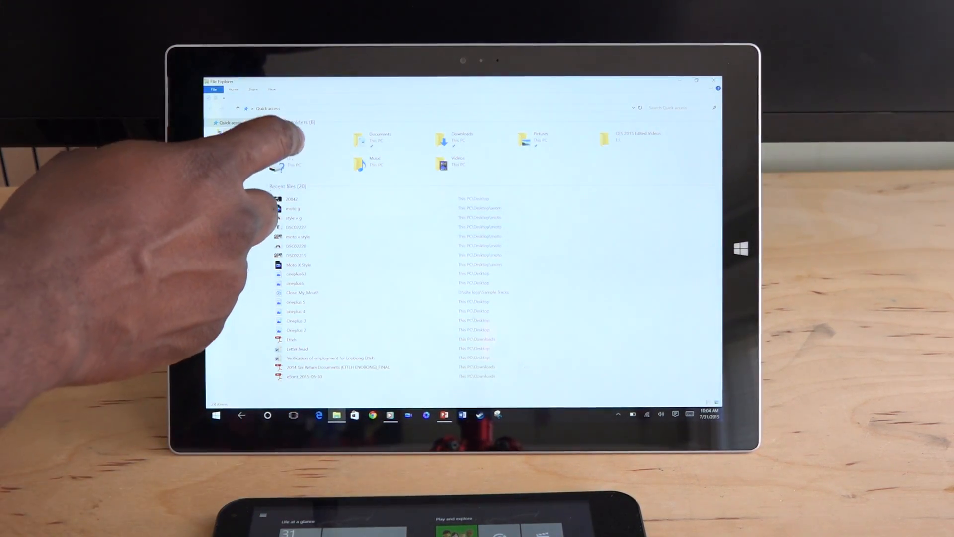
click(317, 141)
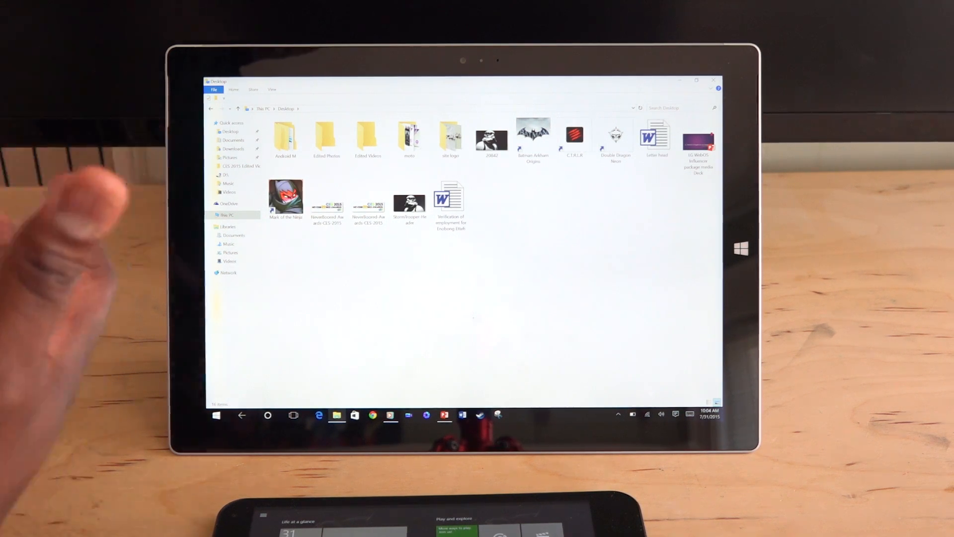
click(226, 420)
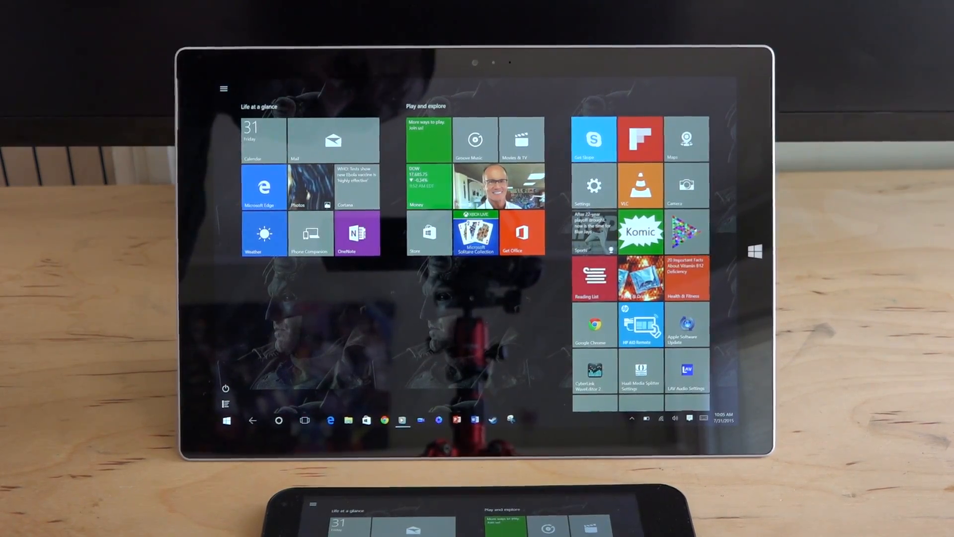